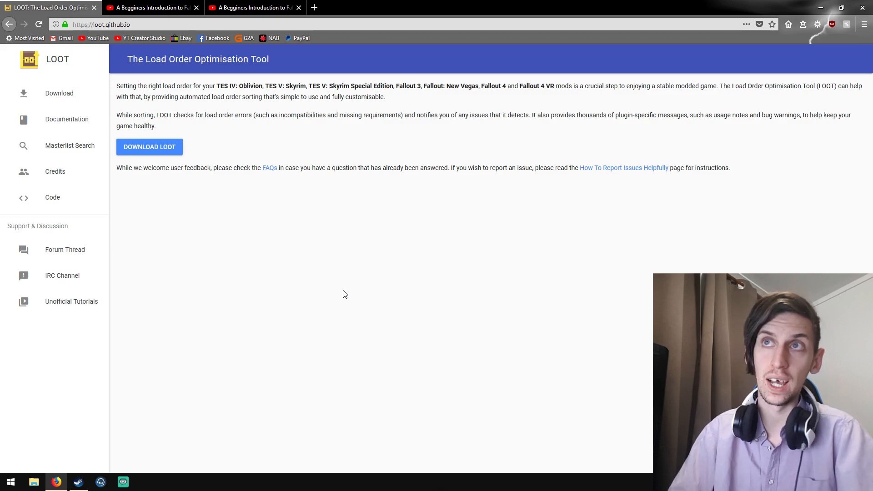
# - Bring up the Fallout 4 modding tutorial video with its comments asking for a LOOT guide
pyautogui.click(150, 8)
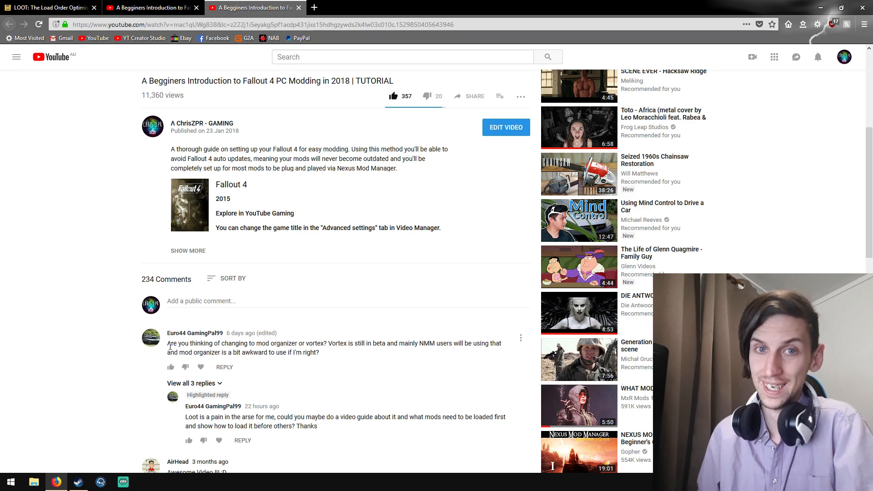
pyautogui.moveTo(176, 339)
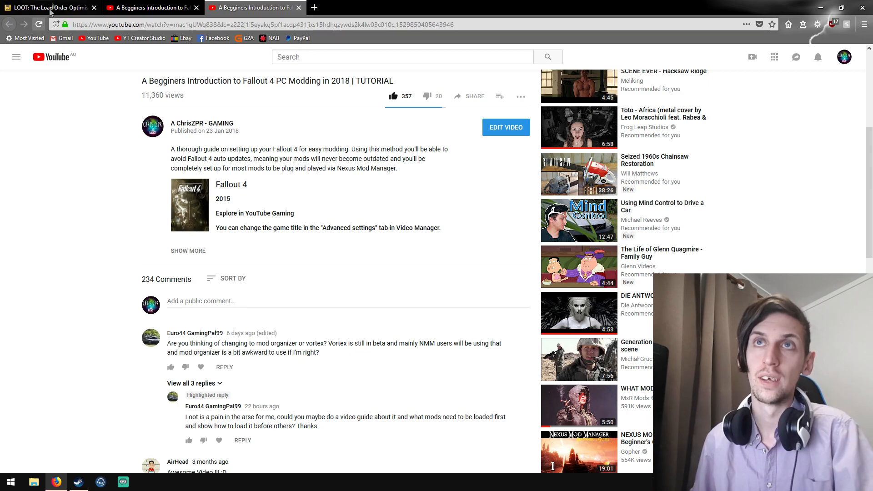
# - Go from loot.github.io to the GitHub release and download LOOT.Installer.exe v0.13.1
pyautogui.click(47, 7)
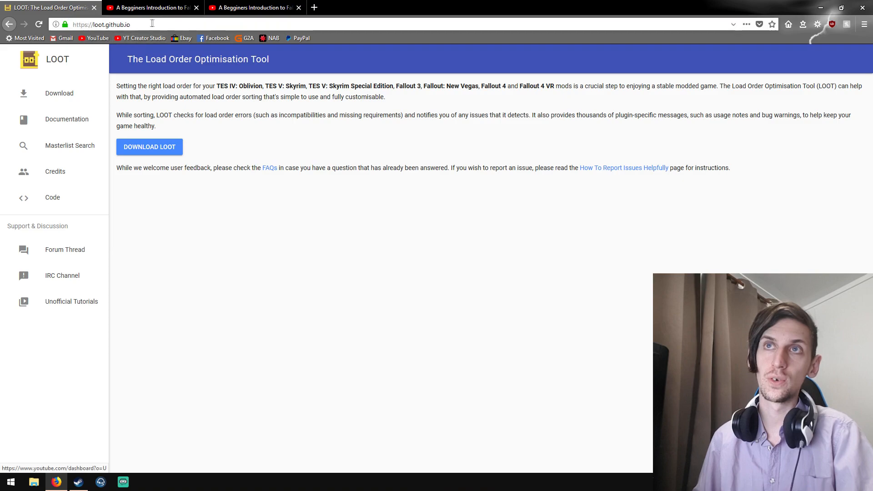
pyautogui.click(128, 24)
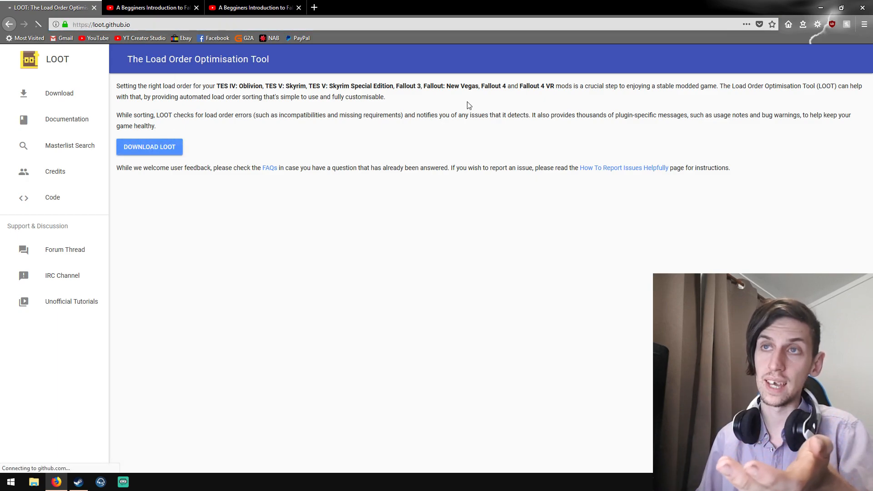
pyautogui.click(148, 146)
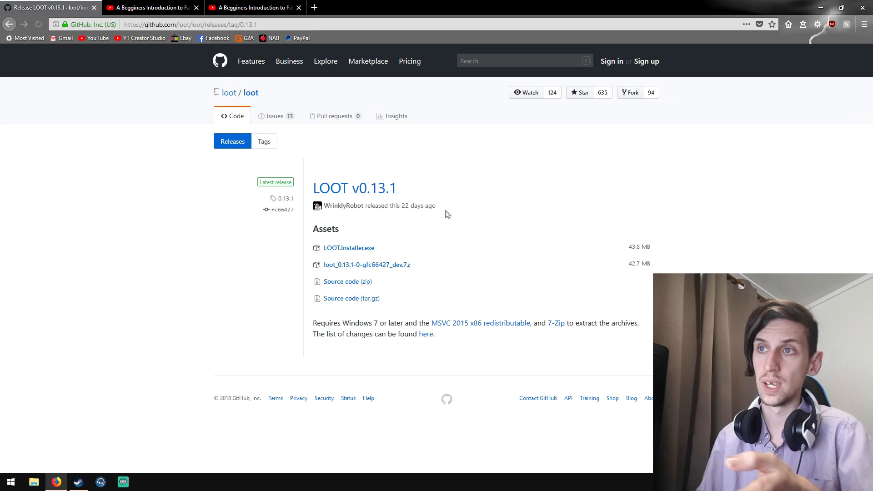
pyautogui.moveTo(348, 247)
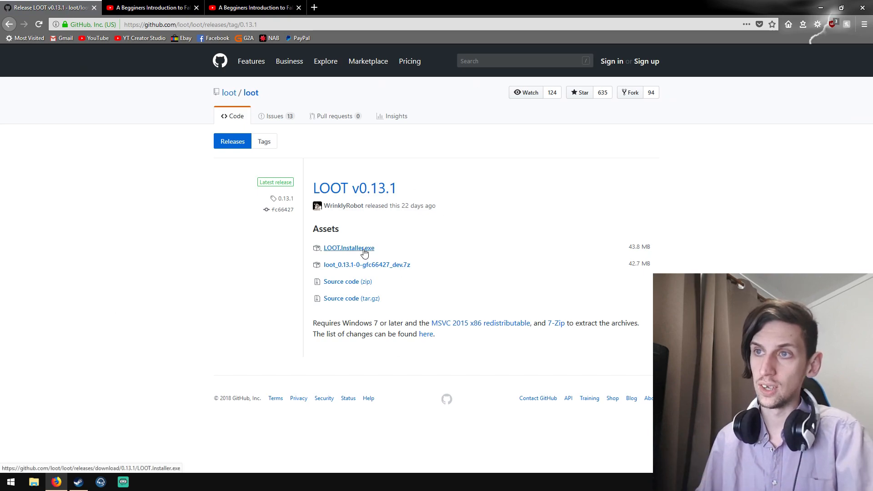
pyautogui.moveTo(366, 265)
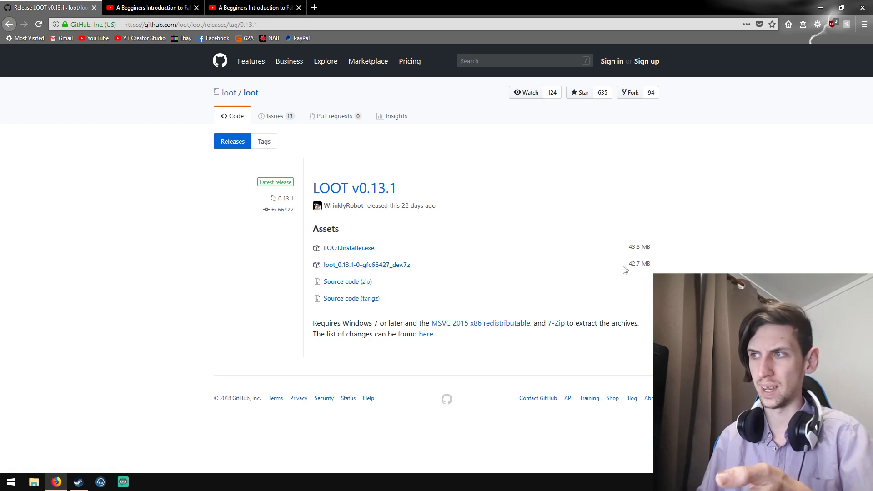
pyautogui.moveTo(348, 248)
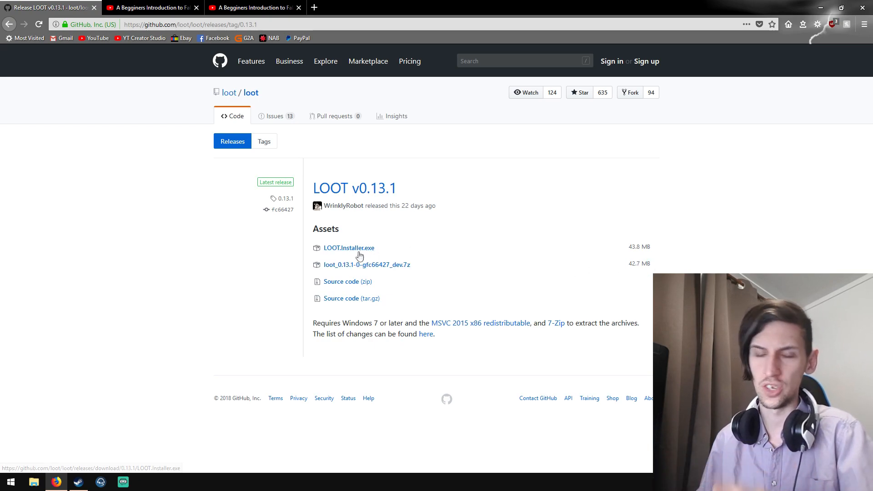
pyautogui.moveTo(349, 258)
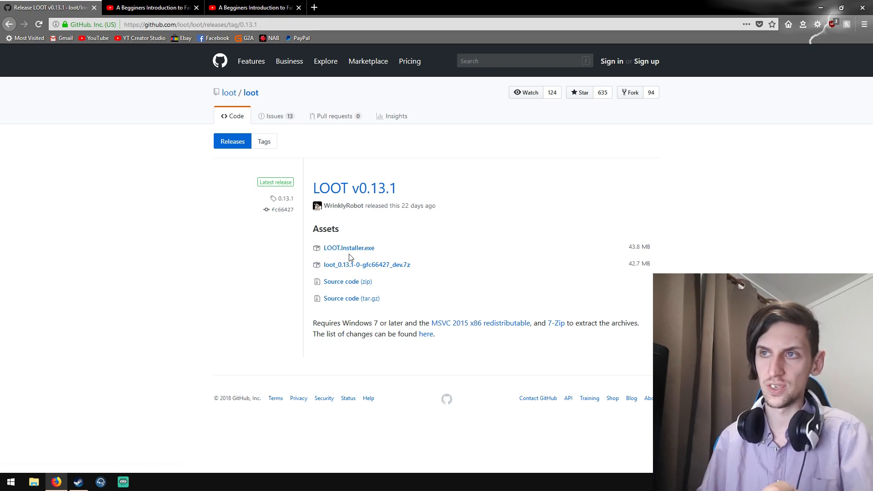
pyautogui.moveTo(348, 248)
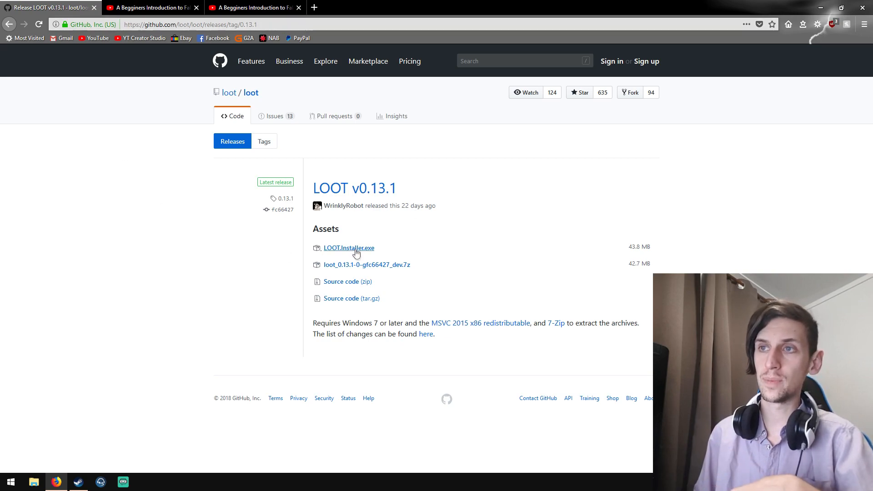
pyautogui.click(348, 247)
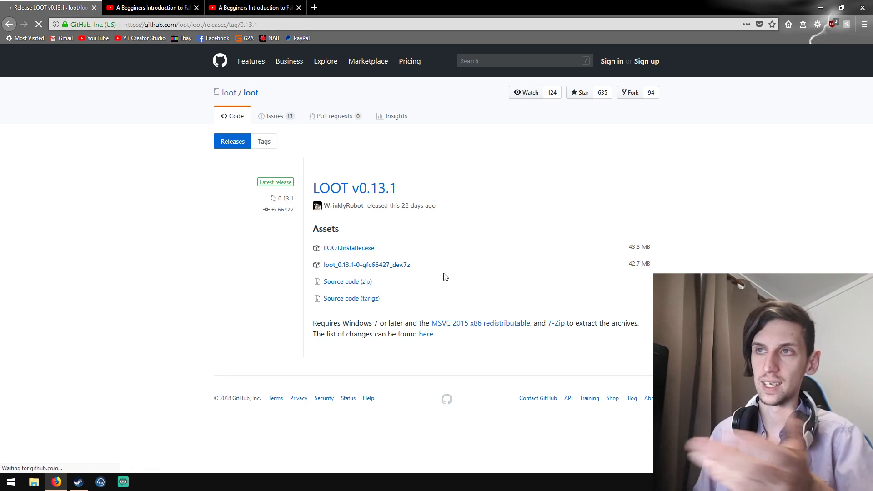
pyautogui.click(348, 248)
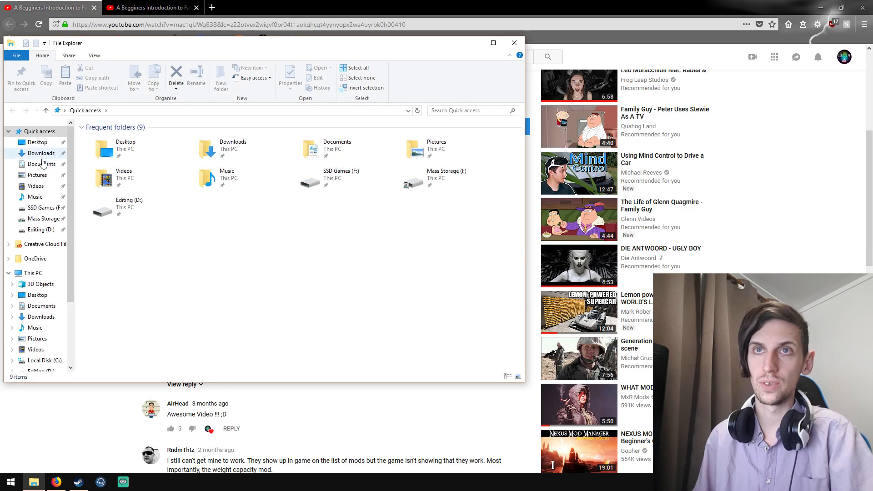
# - Run the installer from Downloads in English, keeping the default folder and desktop shortcut
pyautogui.click(41, 153)
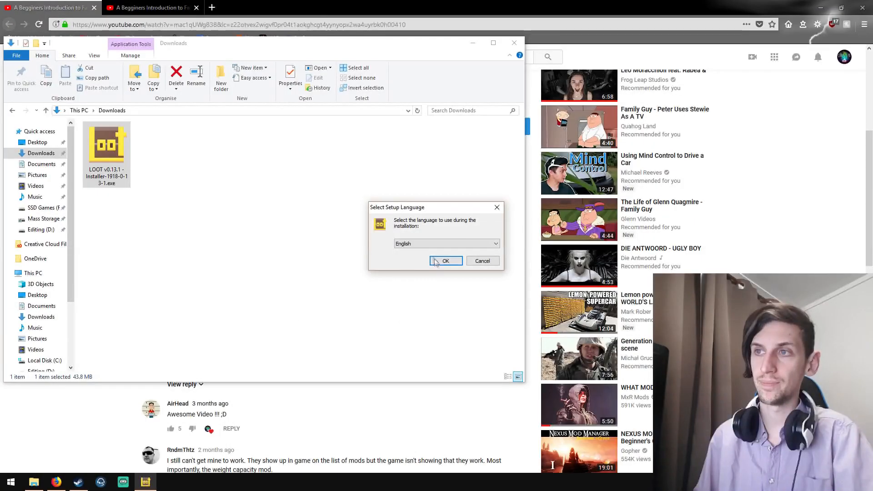
pyautogui.click(446, 260)
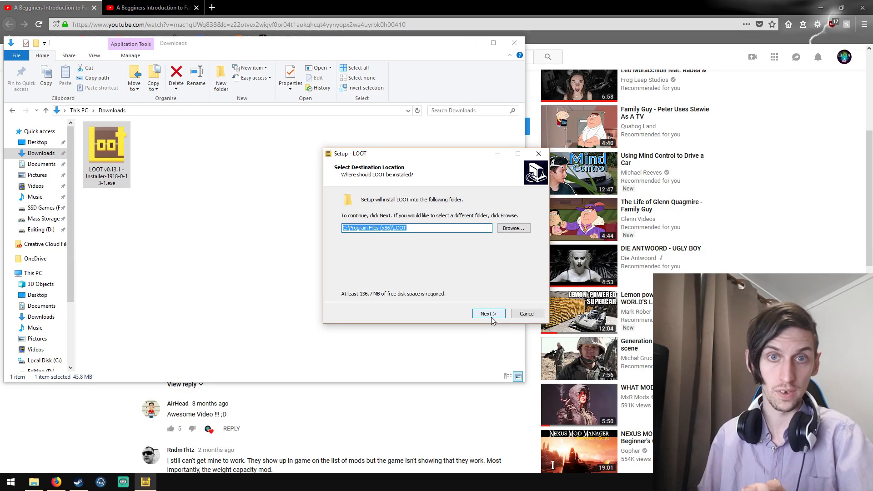
pyautogui.click(488, 314)
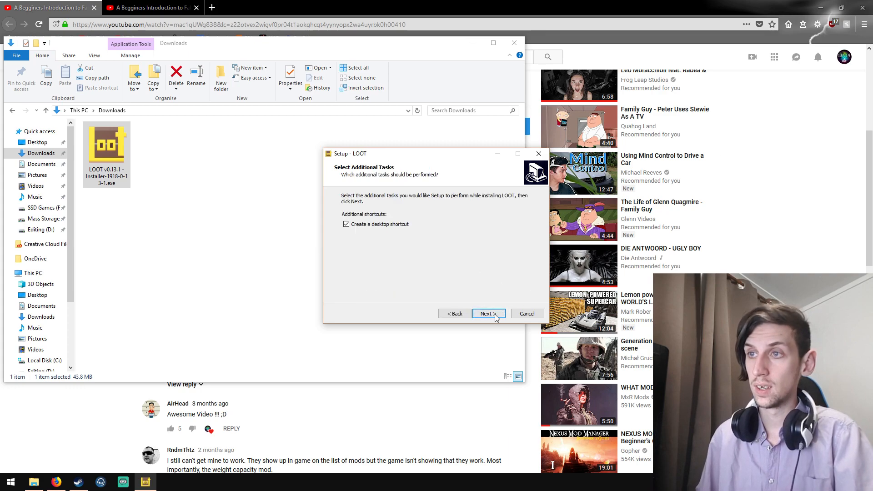
pyautogui.click(488, 313)
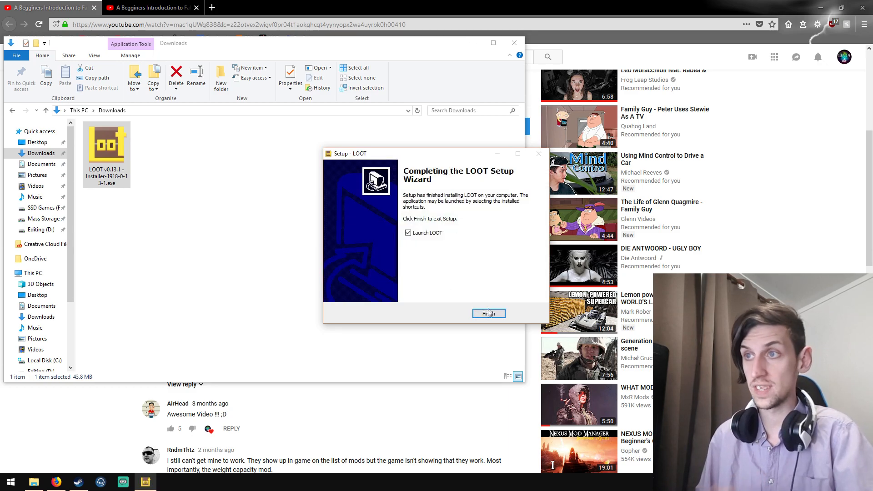
# - Finish setup launching LOOT on Fallout 4's 122 plugins and show the supported games list
pyautogui.click(488, 314)
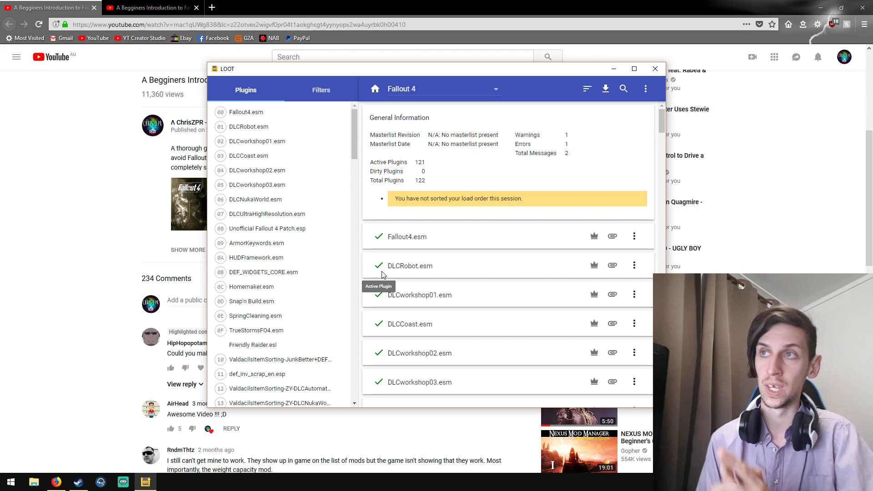
pyautogui.moveTo(395, 36)
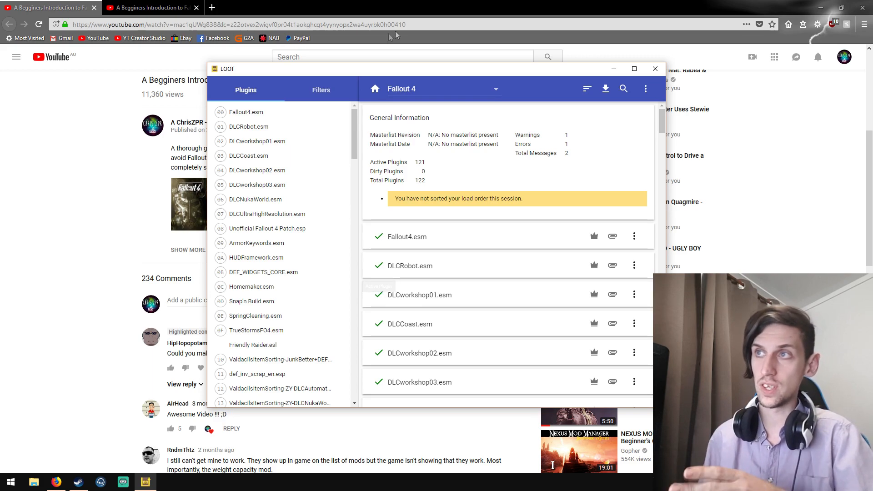
pyautogui.click(494, 88)
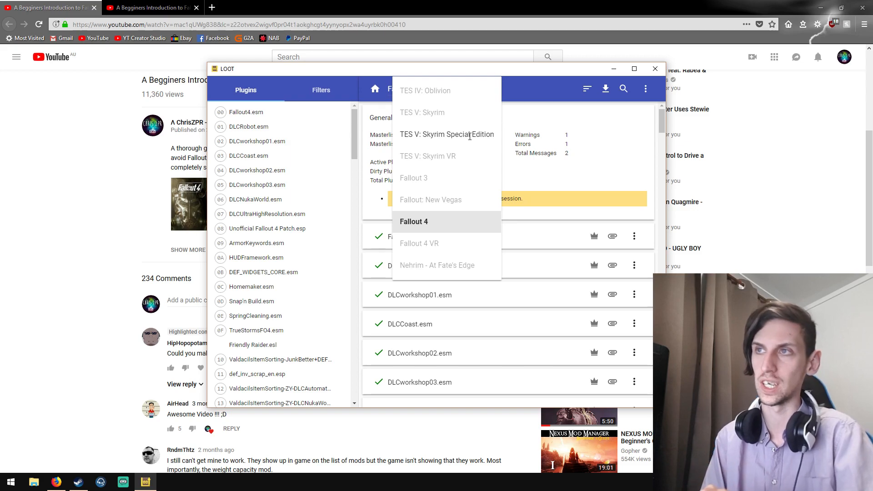
pyautogui.click(413, 221)
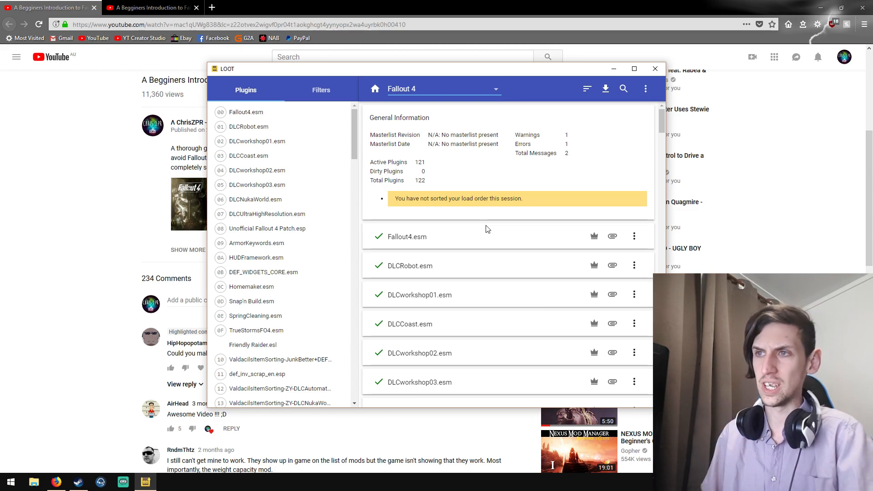
pyautogui.moveTo(441, 249)
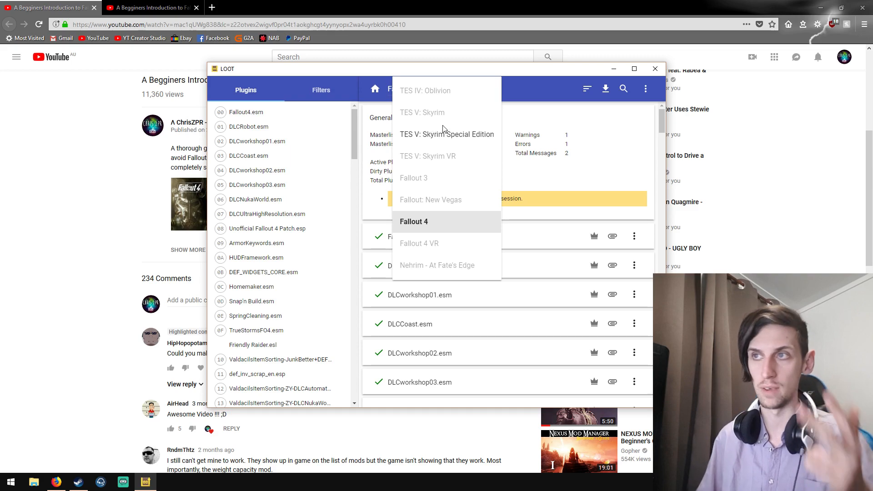
pyautogui.moveTo(465, 264)
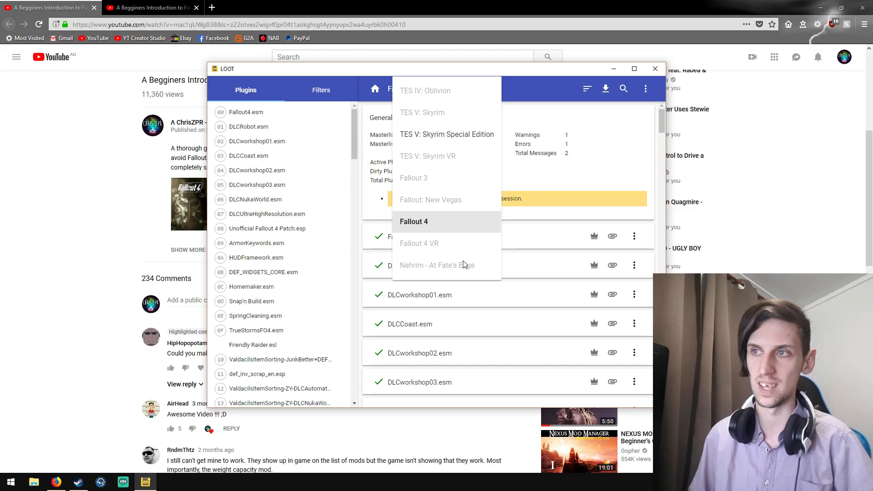
pyautogui.moveTo(477, 272)
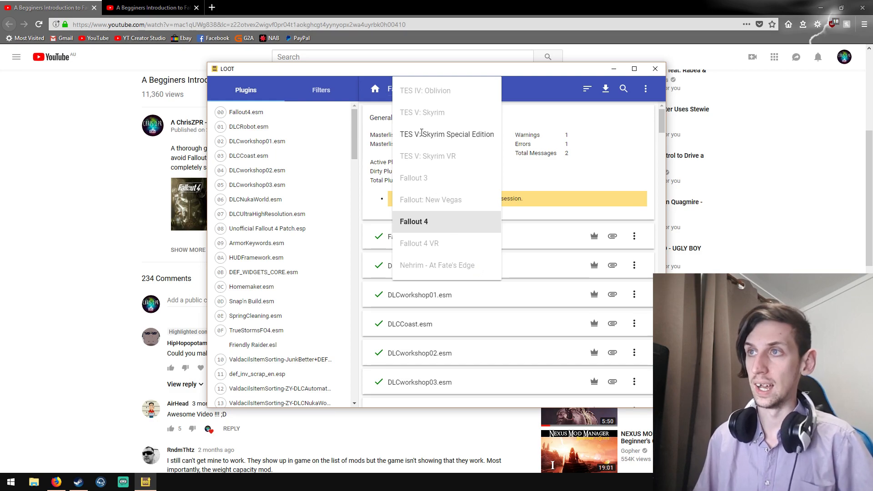
pyautogui.moveTo(427, 231)
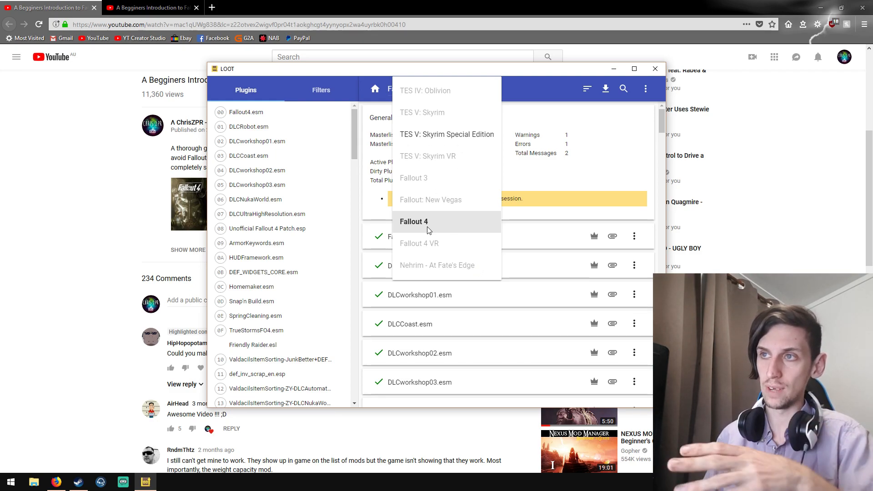
pyautogui.click(414, 221)
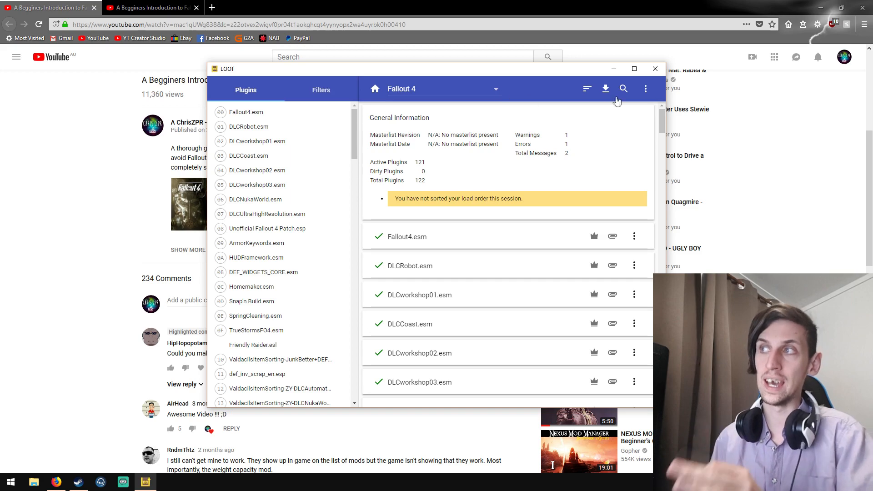
pyautogui.click(645, 88)
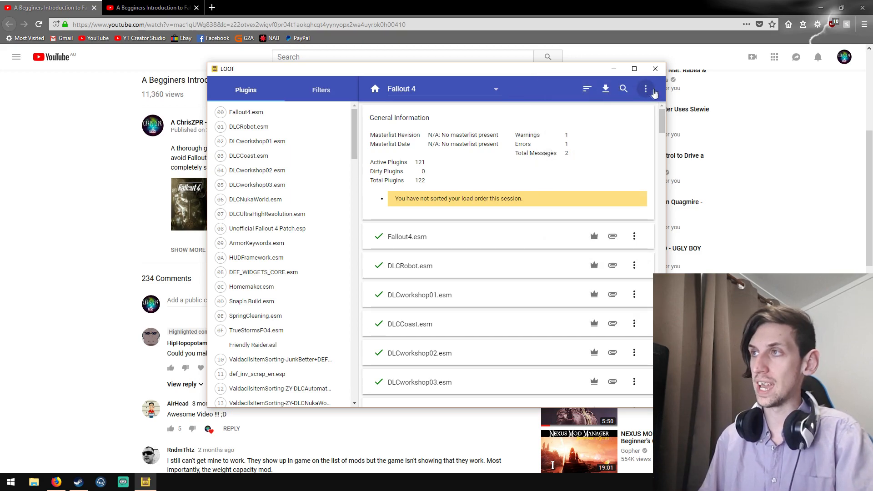
# - Bring up LOOT's Settings from the three-dot menu
pyautogui.click(645, 88)
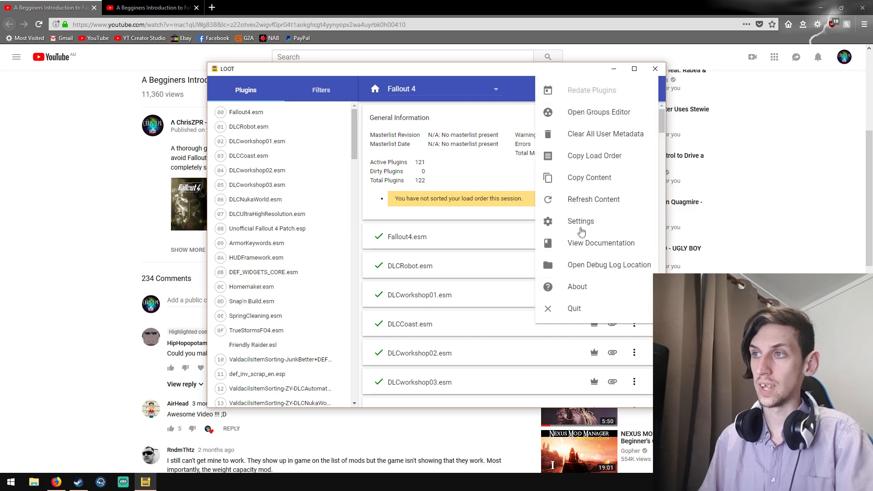
pyautogui.click(581, 221)
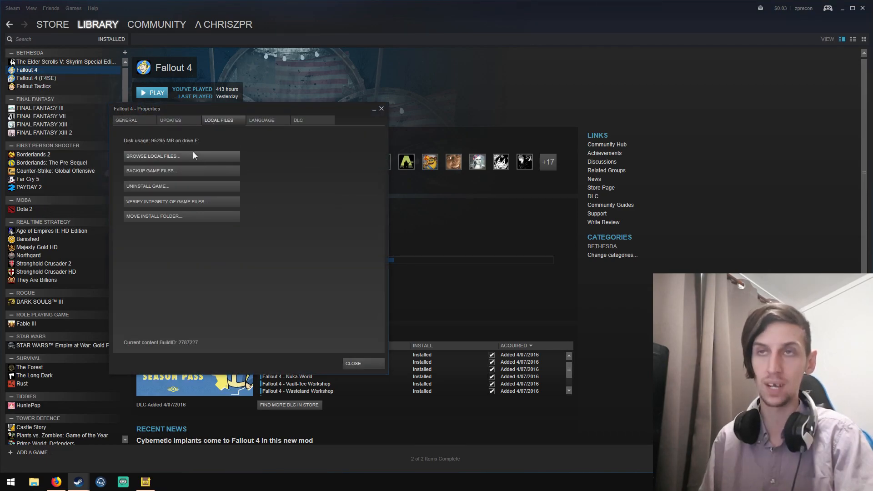
# - Browse Fallout 4's local files and copy the path F:\Steam Library\steamapps\common\Fallout 4
pyautogui.click(153, 155)
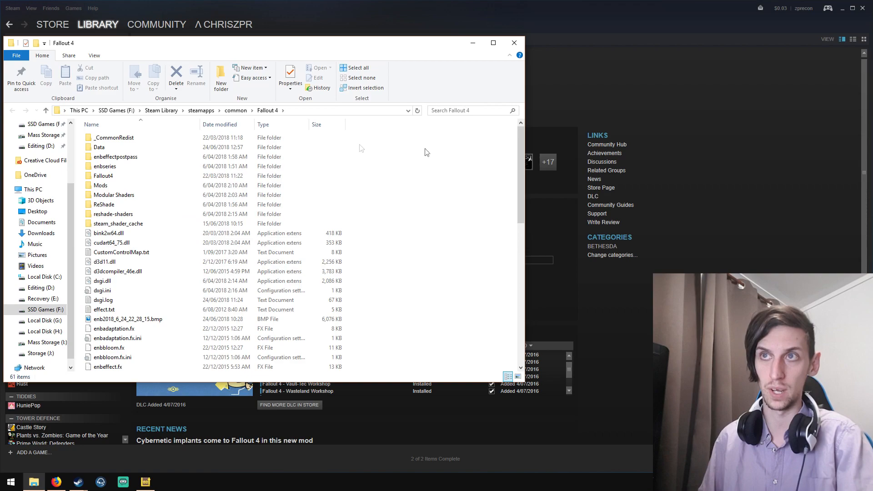
pyautogui.click(116, 156)
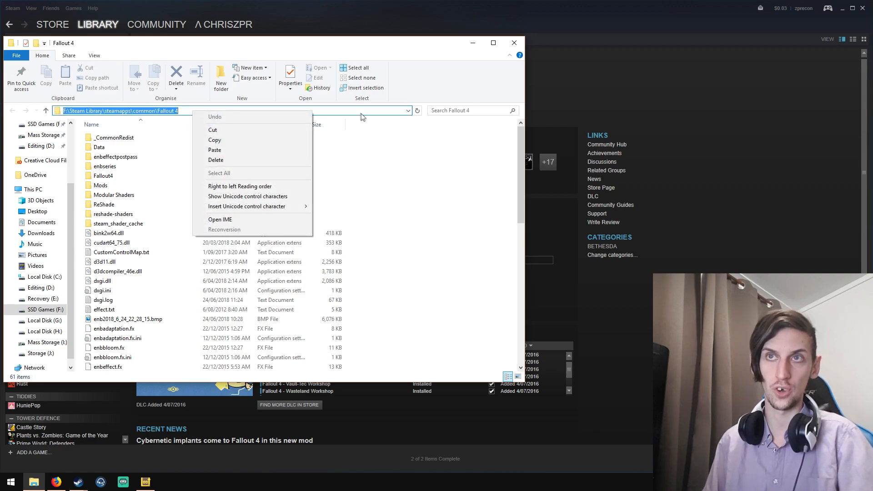
pyautogui.click(471, 76)
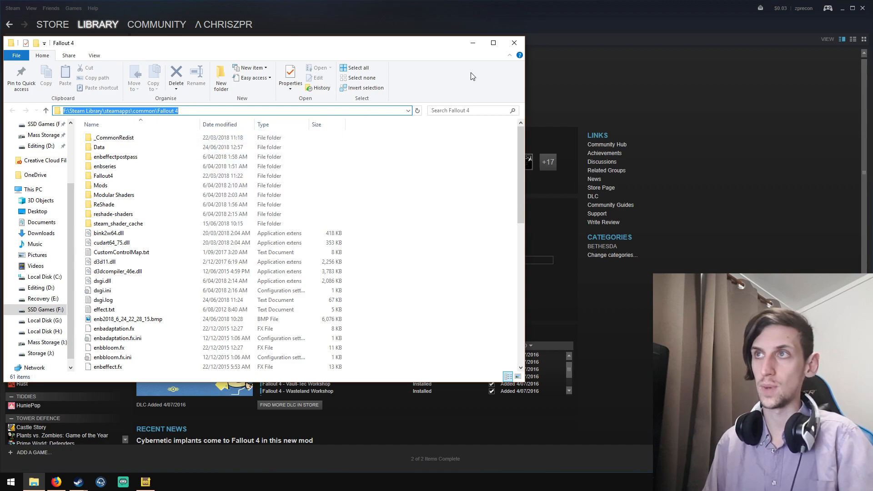
pyautogui.click(512, 43)
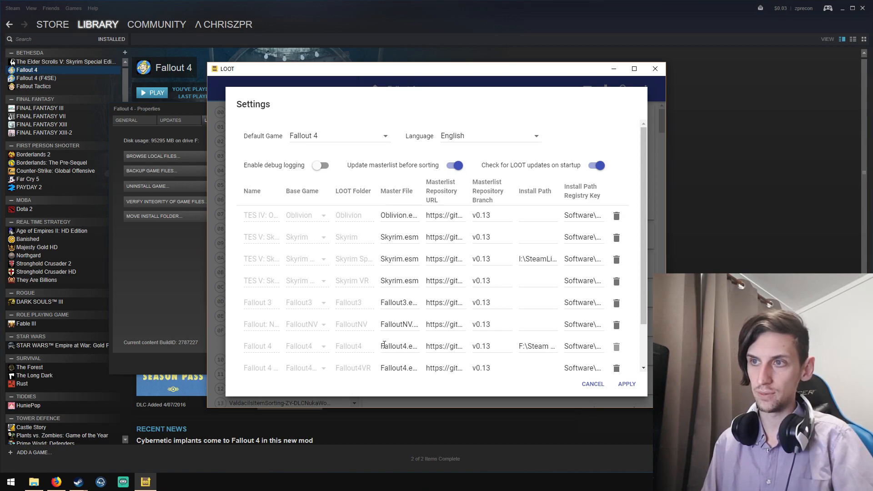
# - Review the Fallout 4 install path field and cancel out of LOOT's settings
pyautogui.click(398, 346)
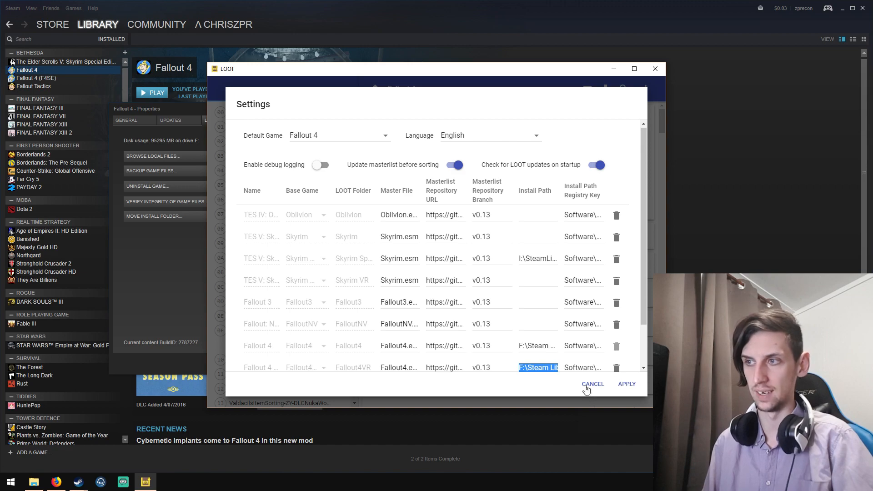
pyautogui.click(592, 384)
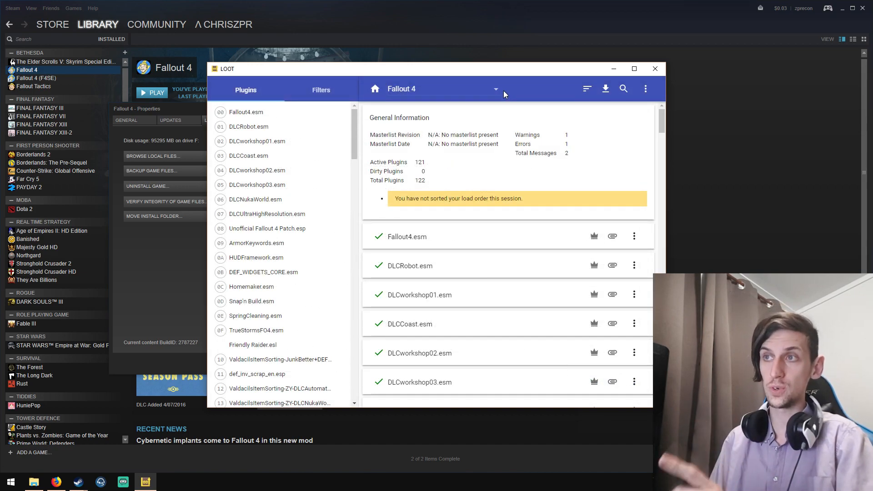
pyautogui.moveTo(324, 157)
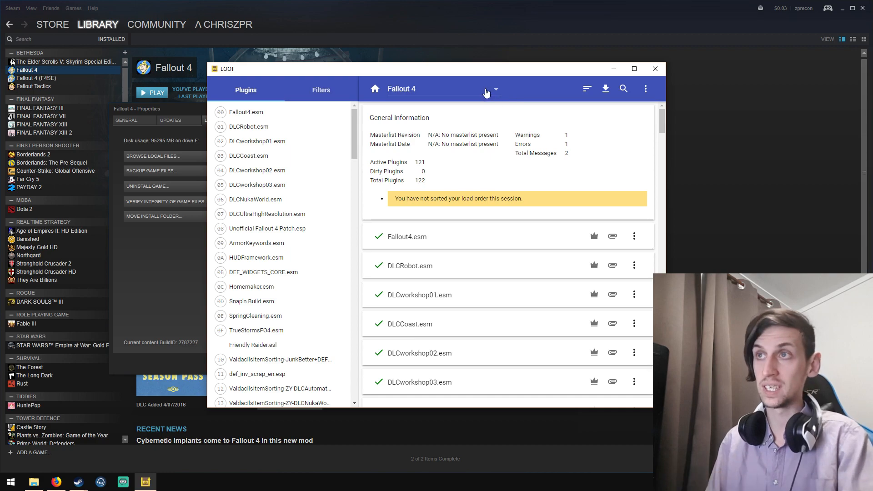
pyautogui.moveTo(478, 169)
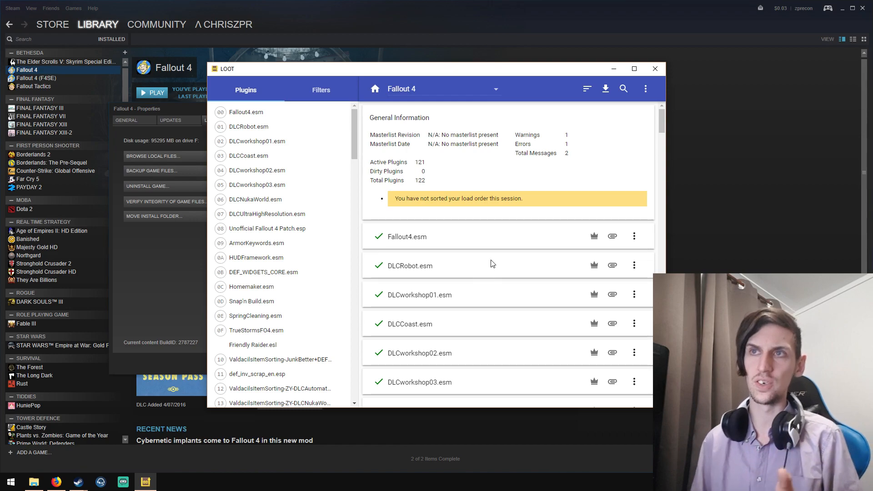
pyautogui.moveTo(517, 239)
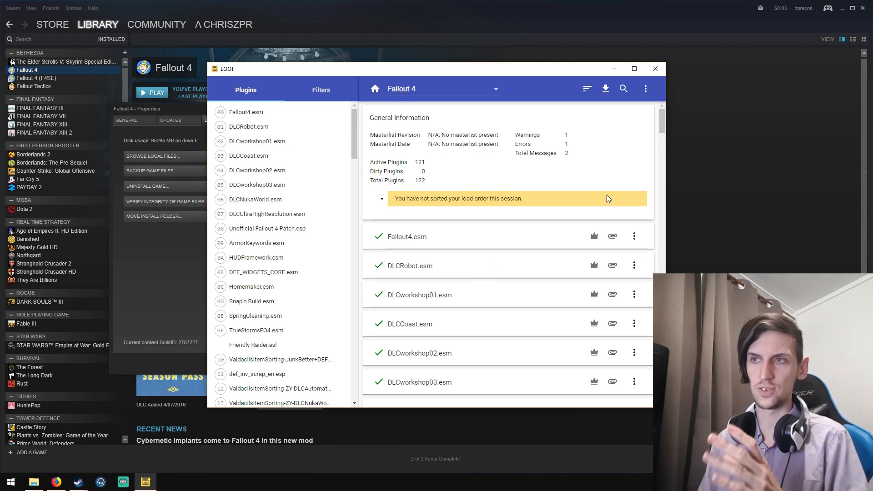
pyautogui.moveTo(470, 293)
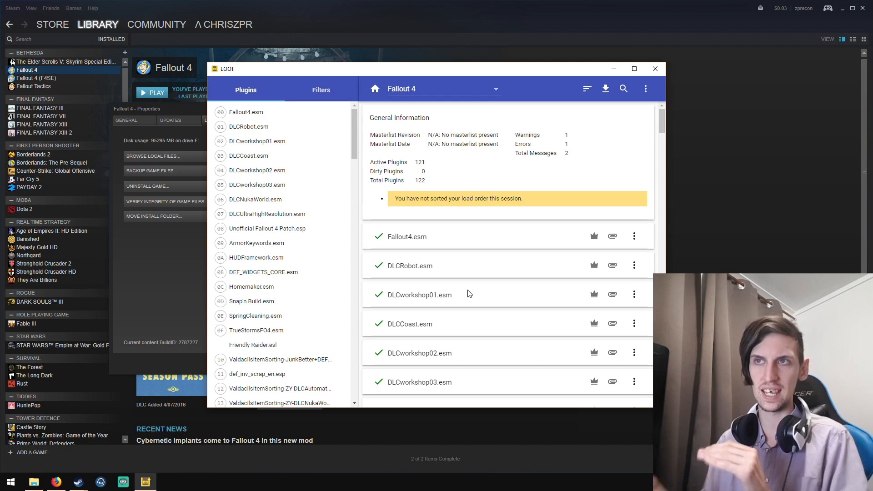
pyautogui.moveTo(311, 227)
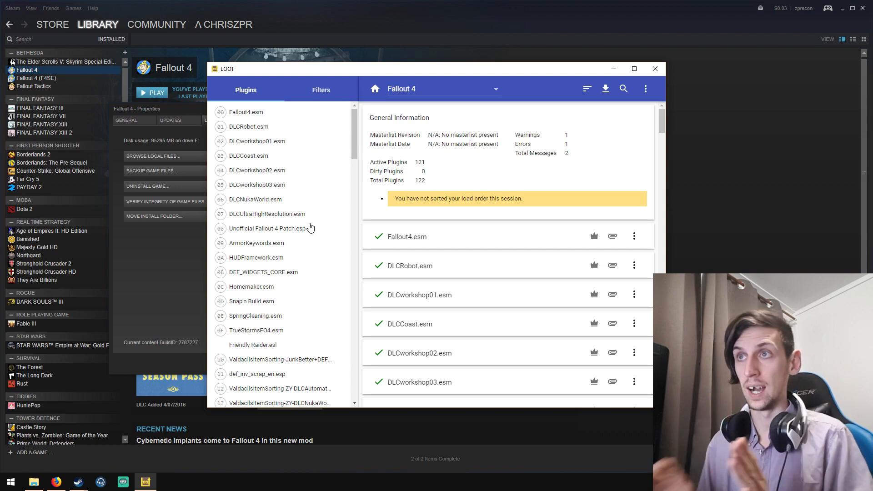
pyautogui.click(645, 88)
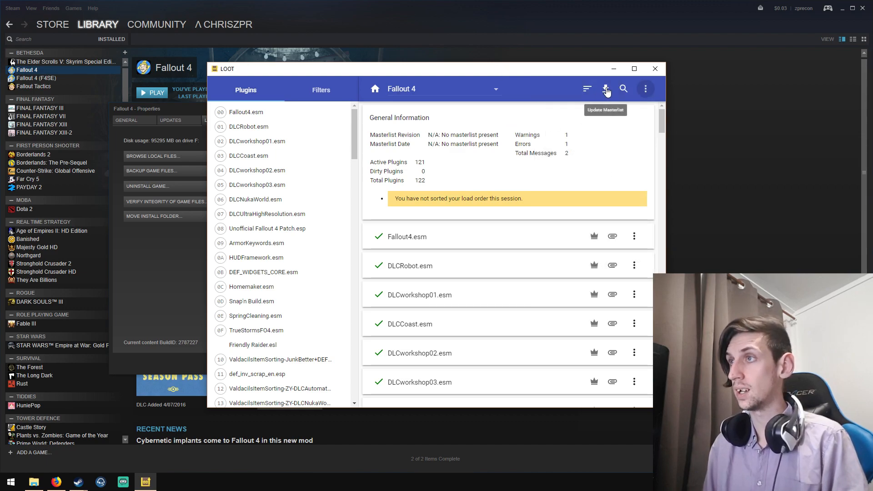
pyautogui.moveTo(587, 95)
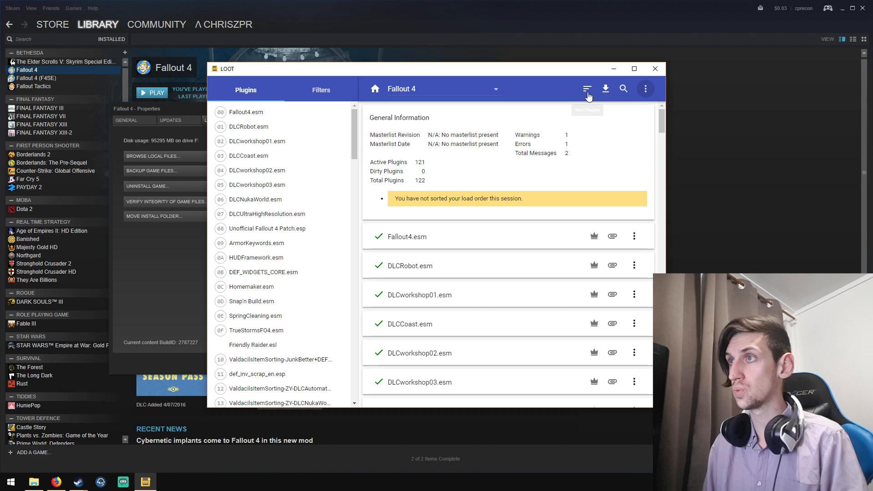
# - Sort the 122 Fallout 4 plugins and review the DLC cleaning messages from the masterlist
pyautogui.click(586, 88)
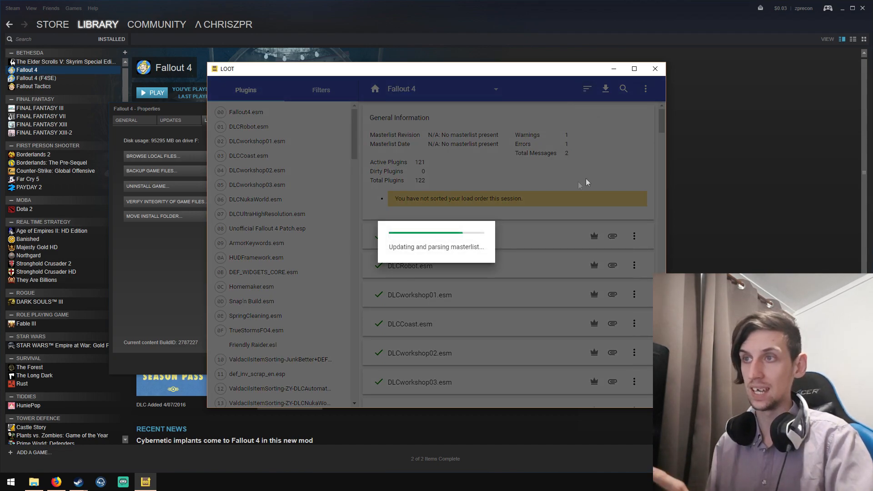
pyautogui.moveTo(591, 180)
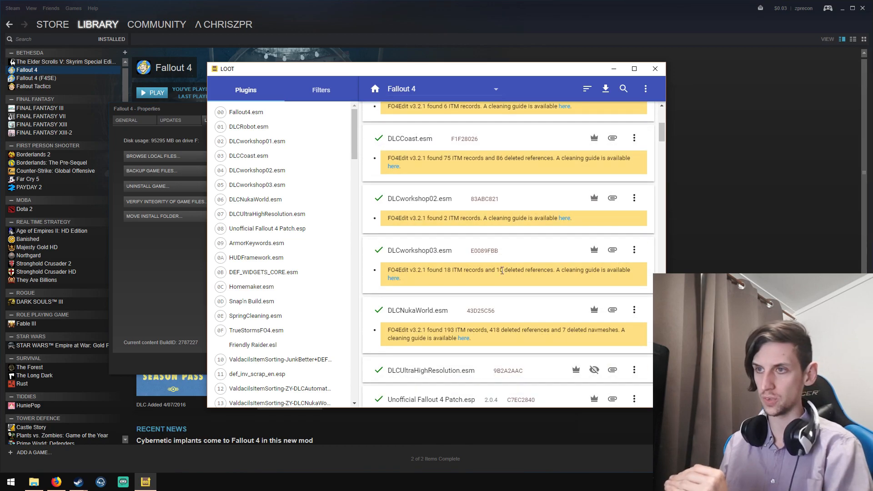
pyautogui.scroll(-3)
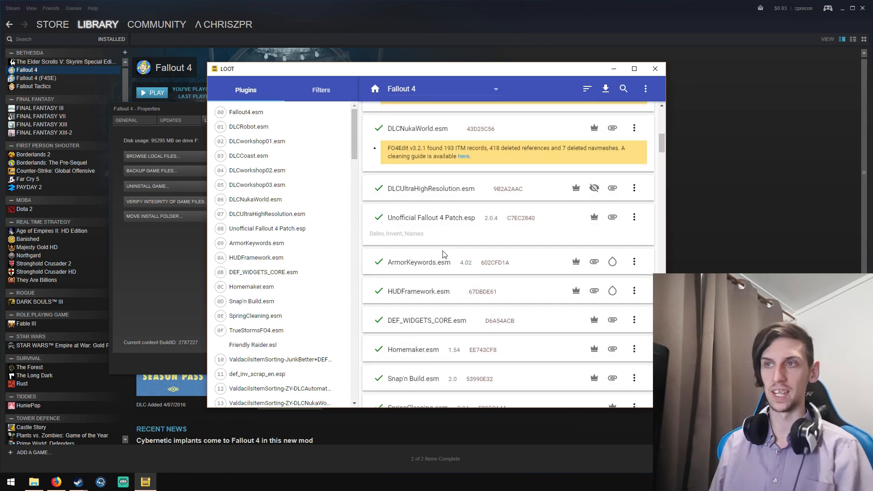
pyautogui.moveTo(473, 282)
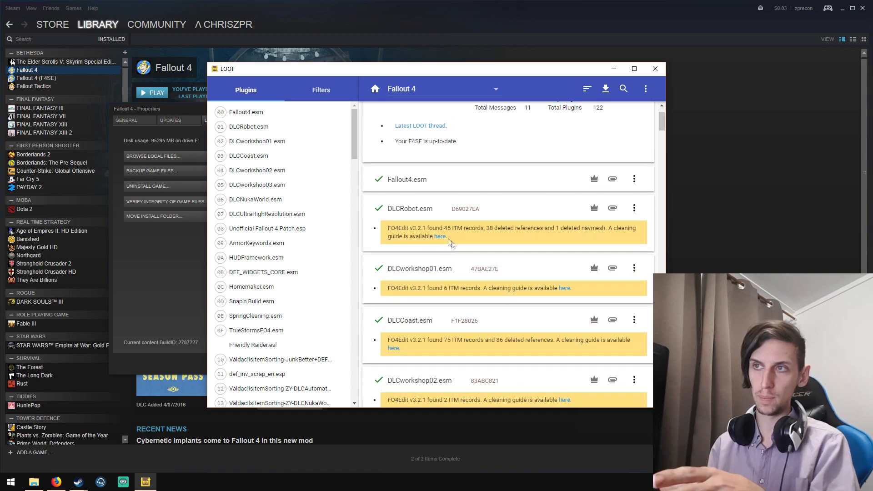
pyautogui.moveTo(523, 243)
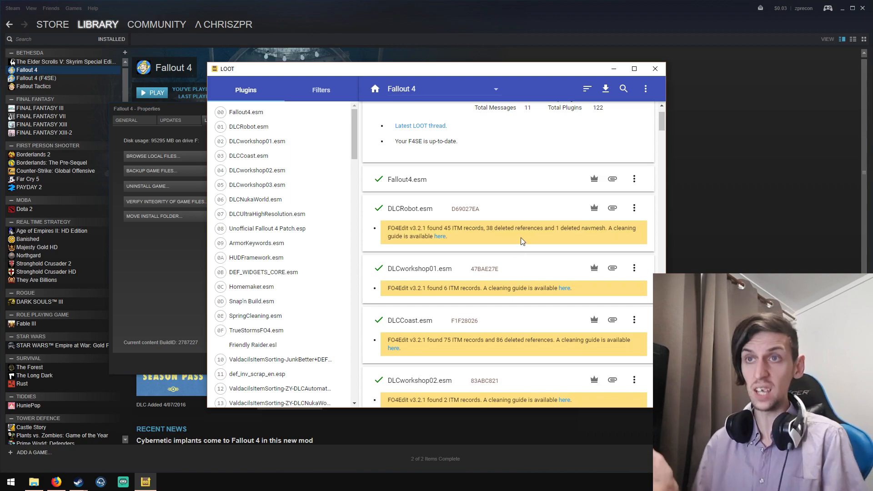
pyautogui.moveTo(588, 100)
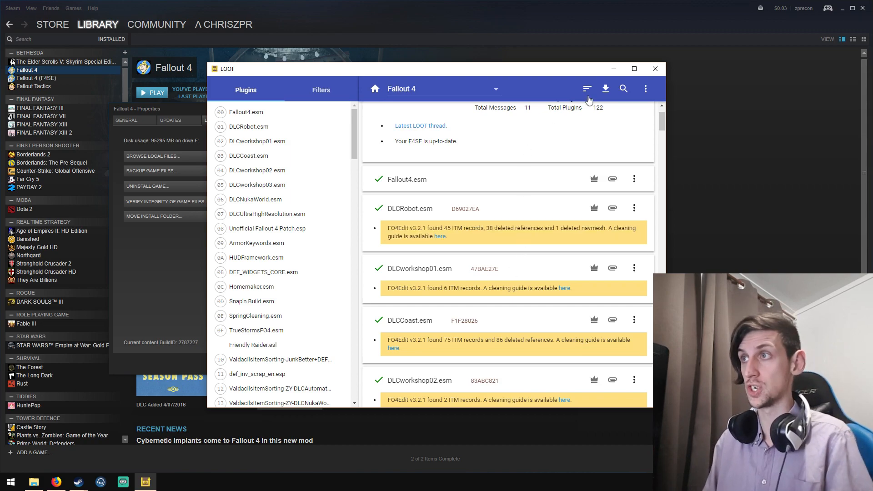
pyautogui.moveTo(606, 88)
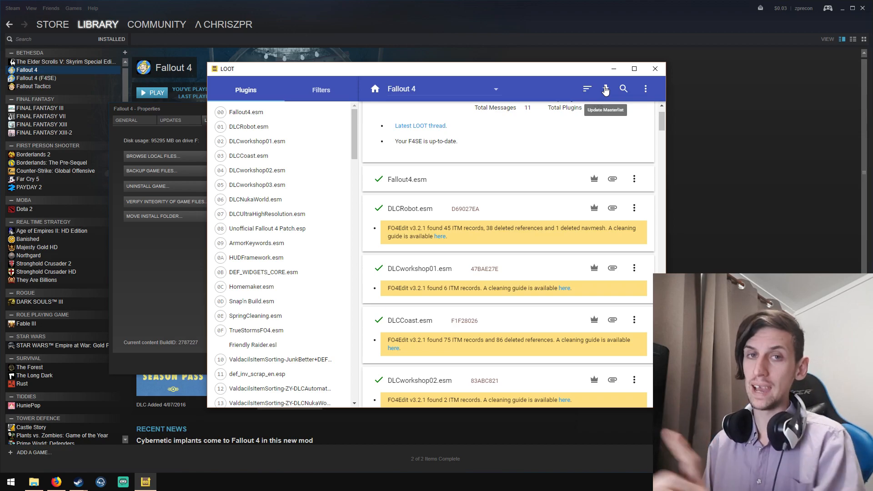
# - Confirm no masterlist update is needed, then quit LOOT back to Steam
pyautogui.click(605, 88)
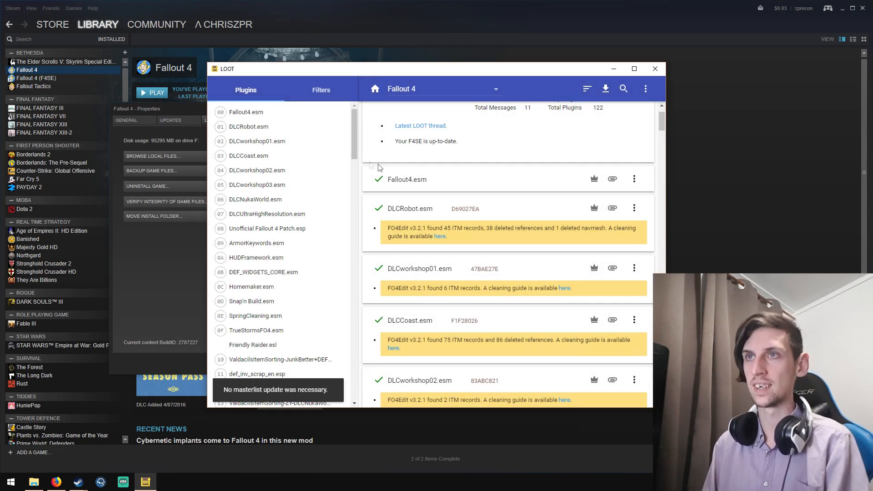
pyautogui.click(644, 88)
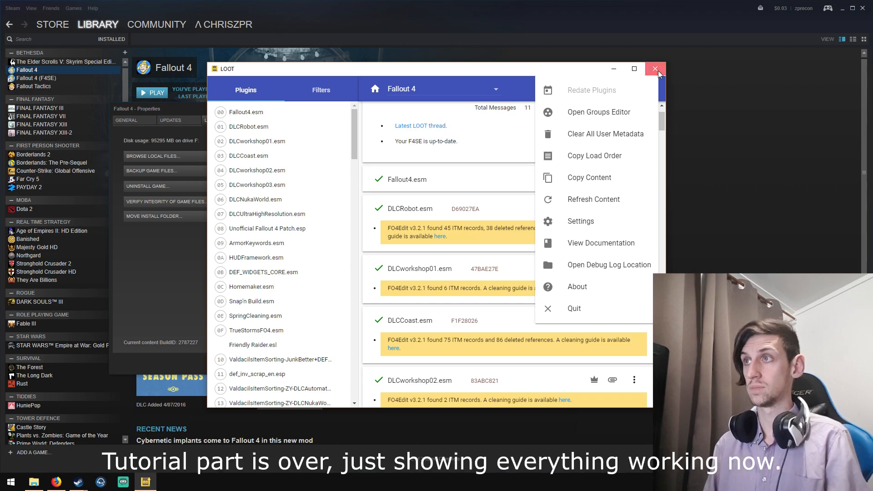
pyautogui.click(656, 68)
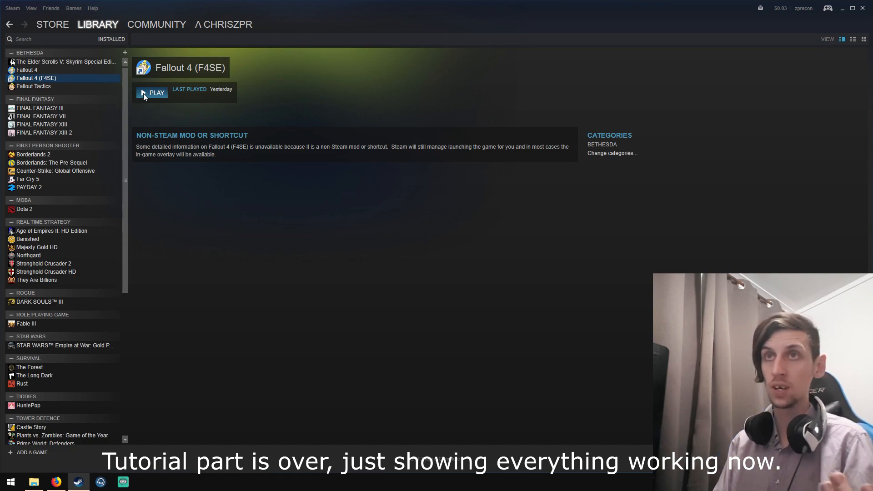
# - Launch Fallout 4 (F4SE) from the Steam library with PLAY
pyautogui.click(152, 93)
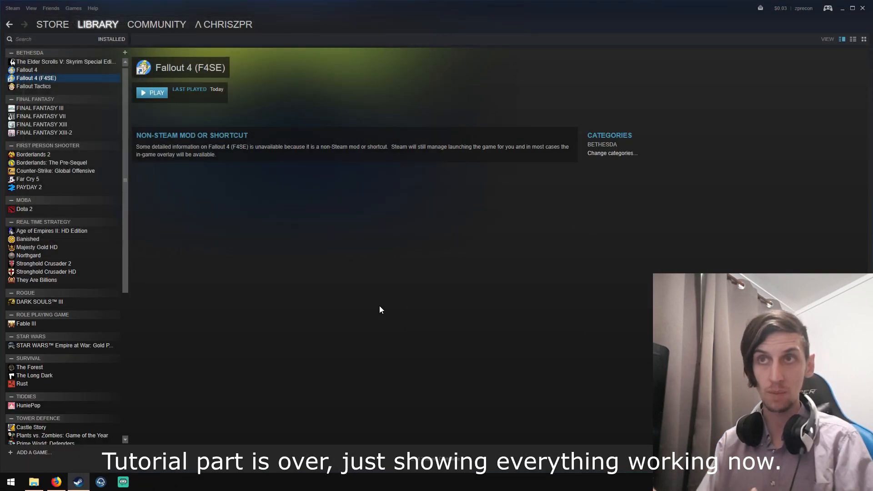
pyautogui.click(55, 482)
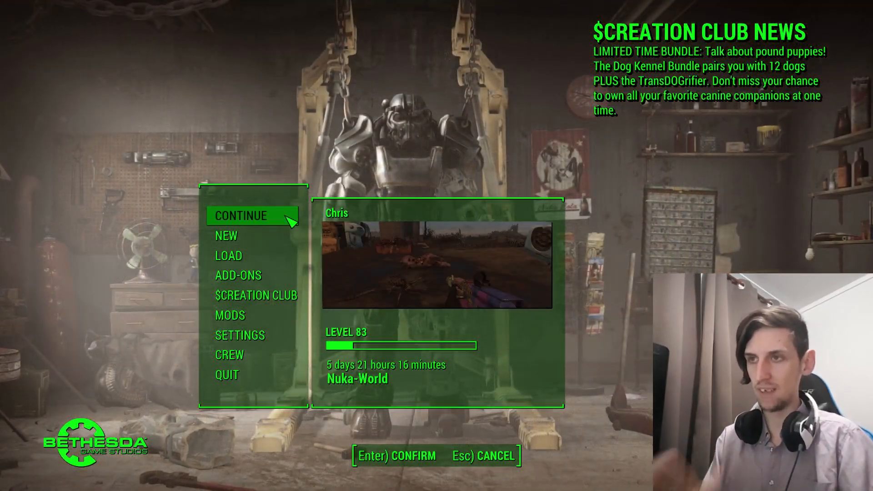
# - Load the most recent Fallout 4 save, then quit the game to the desktop
pyautogui.click(240, 216)
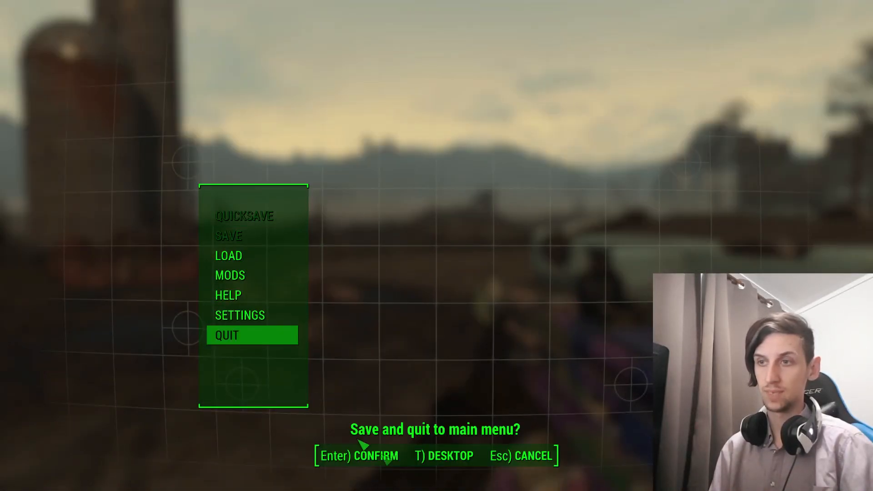
pyautogui.press('enter')
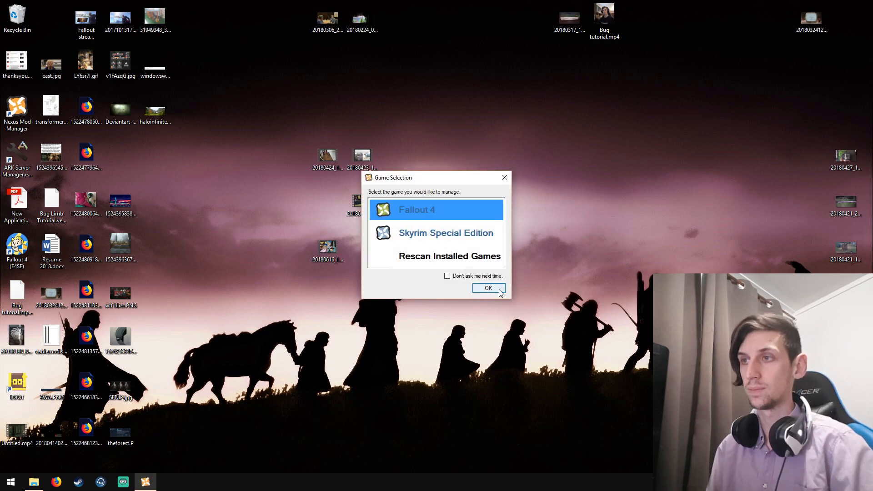
# - Choose Fallout 4 in Game Selection so Nexus Mod Manager shows its installed mods
pyautogui.click(487, 288)
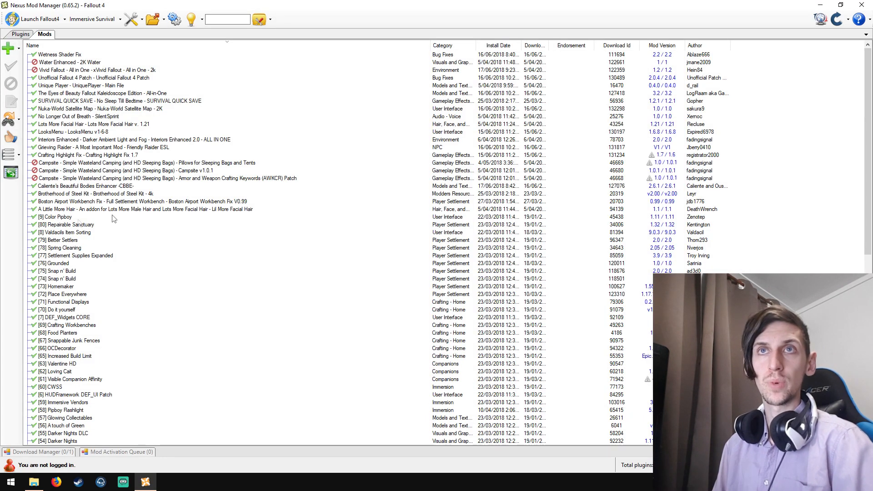
# - Display the Fallout 4 plugin list, confirming the load order matches LOOT's sort
pyautogui.click(21, 34)
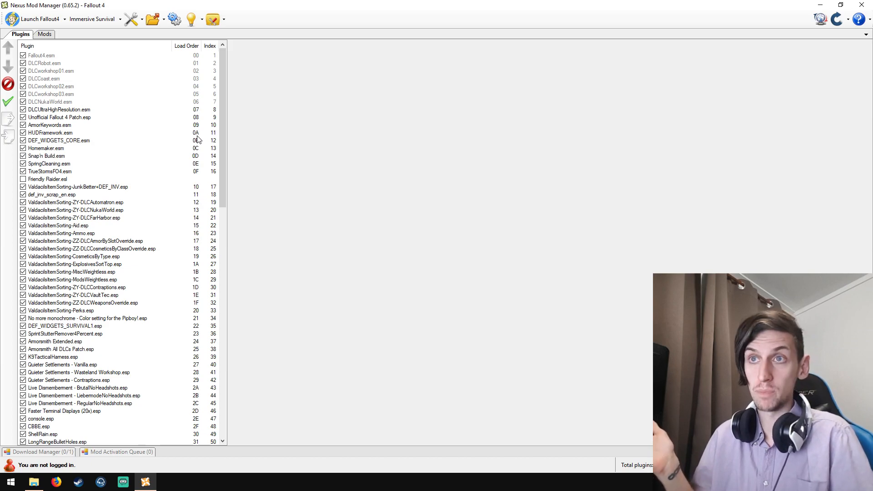
pyautogui.moveTo(461, 111)
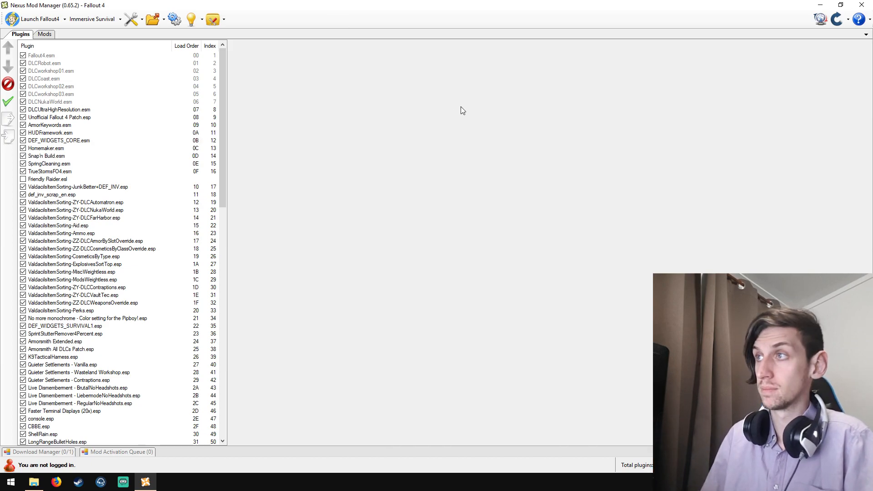